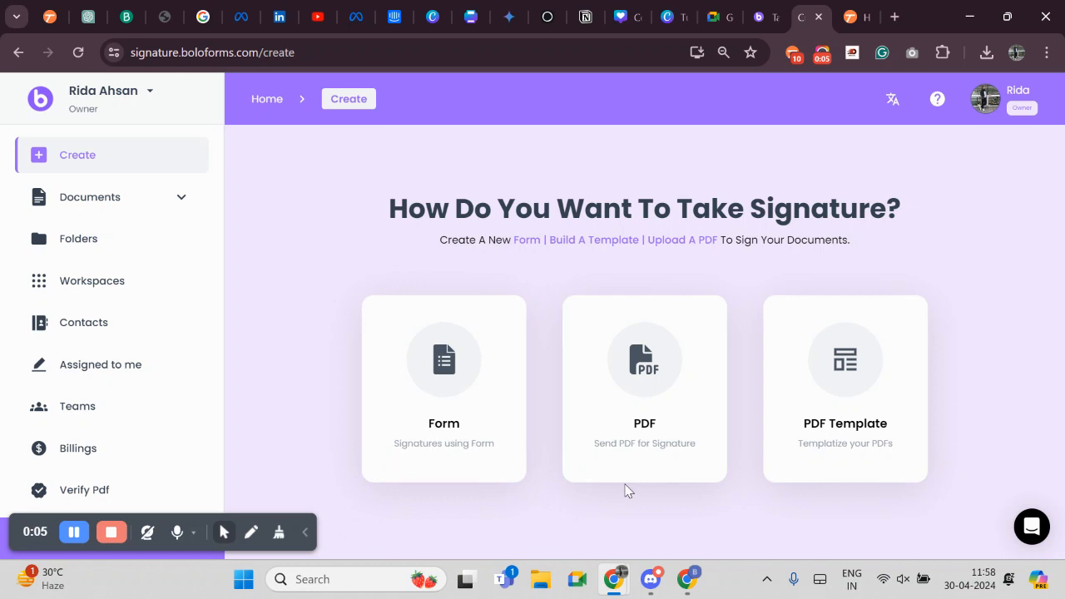
pyautogui.moveTo(622, 496)
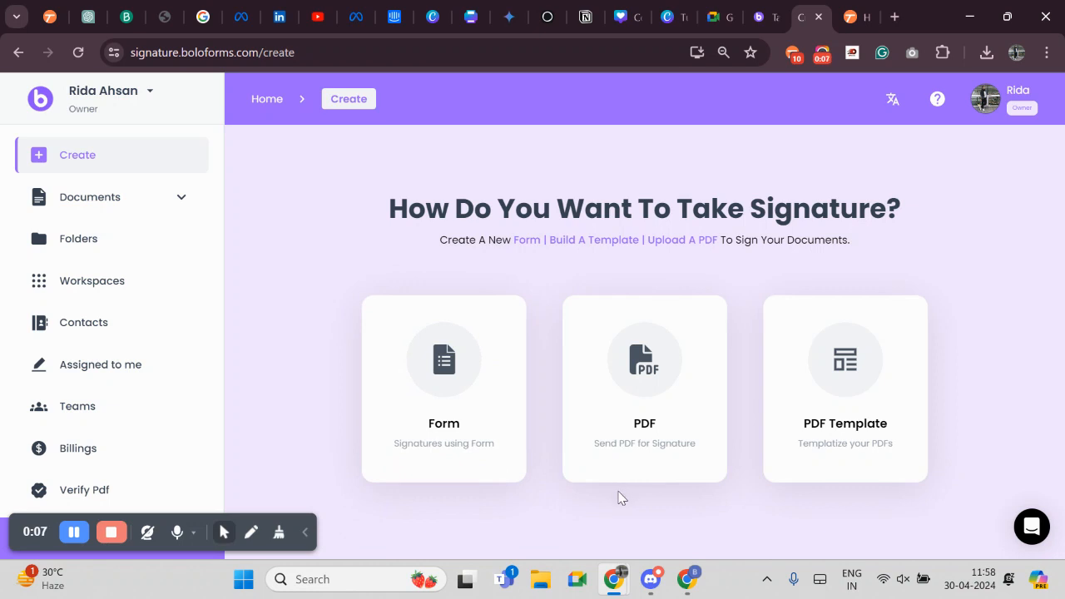
pyautogui.moveTo(566, 506)
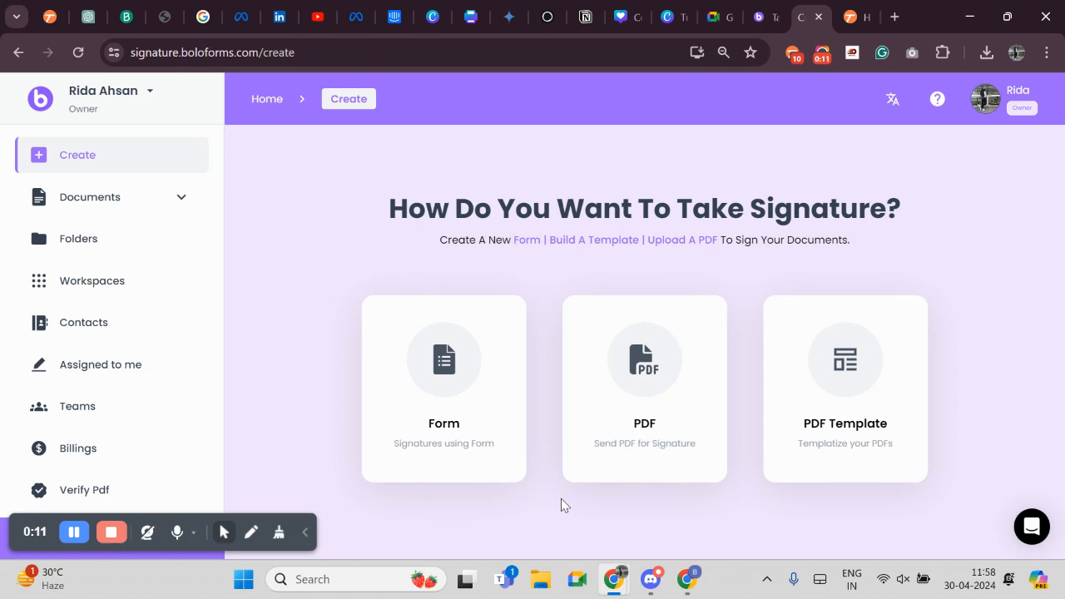
pyautogui.moveTo(559, 506)
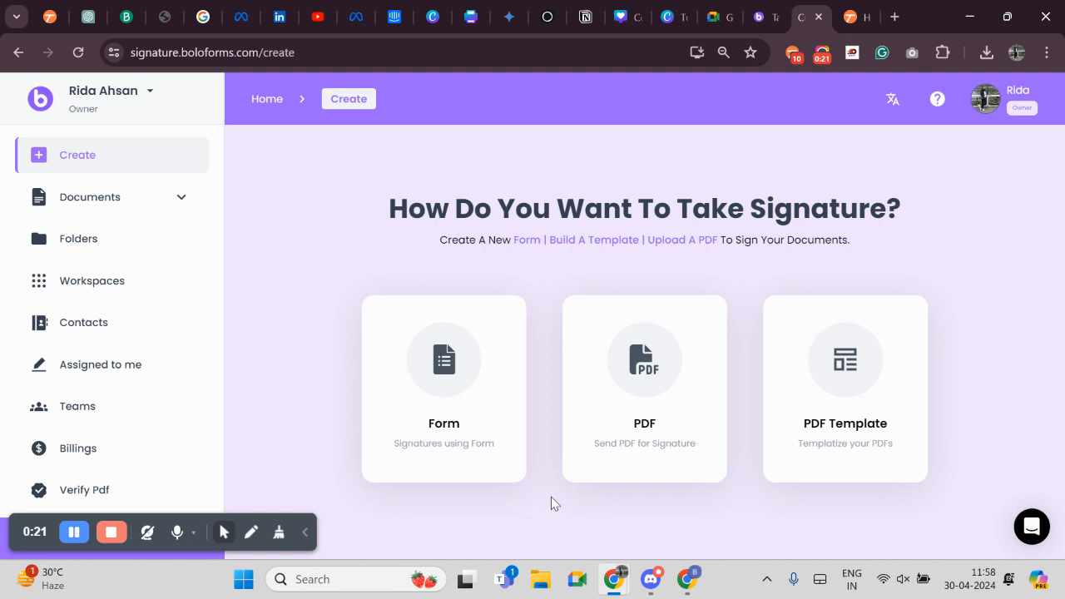
pyautogui.moveTo(549, 499)
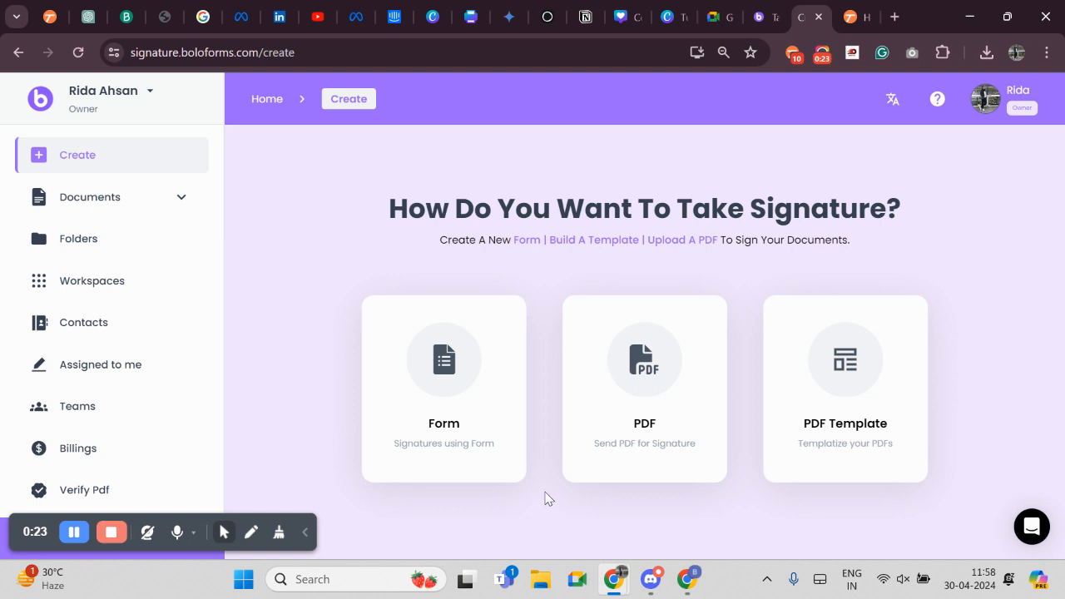
# - Show the saved PDF Templates list with entries like ver.pdf
pyautogui.click(90, 197)
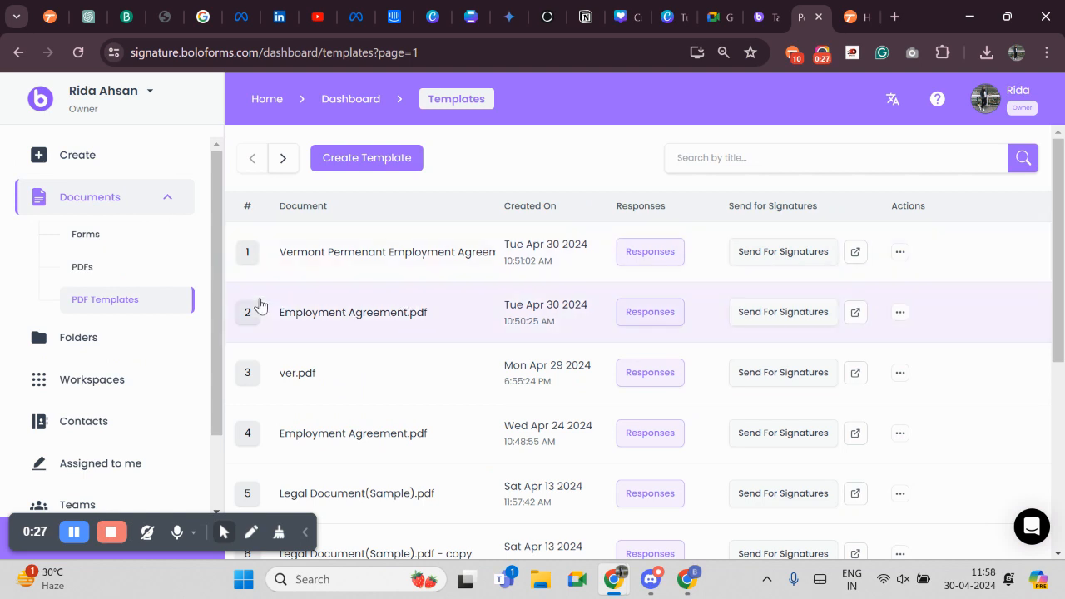
pyautogui.moveTo(459, 320)
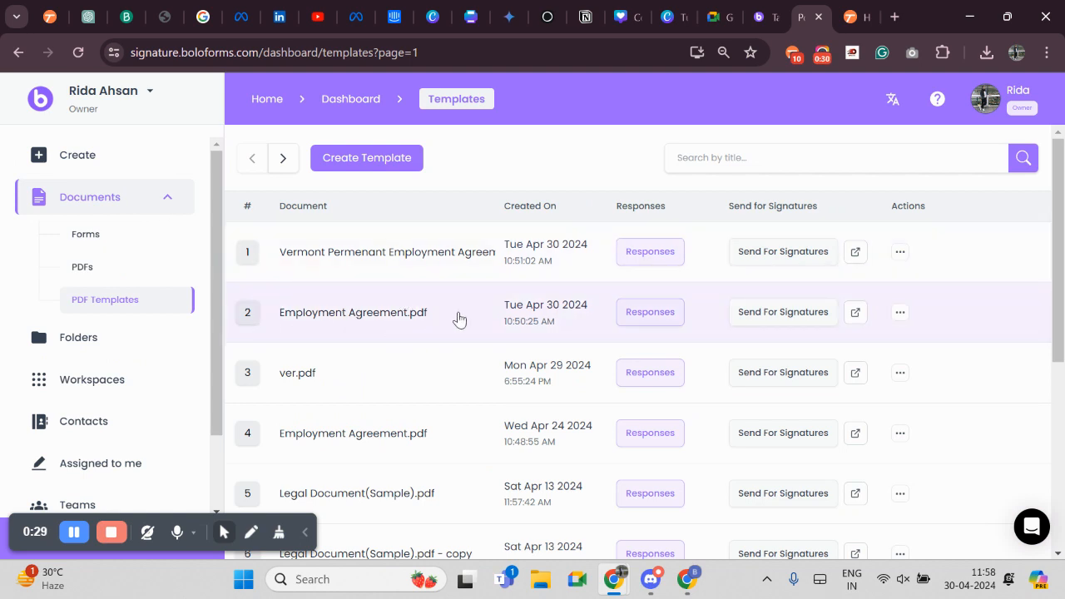
pyautogui.moveTo(425, 301)
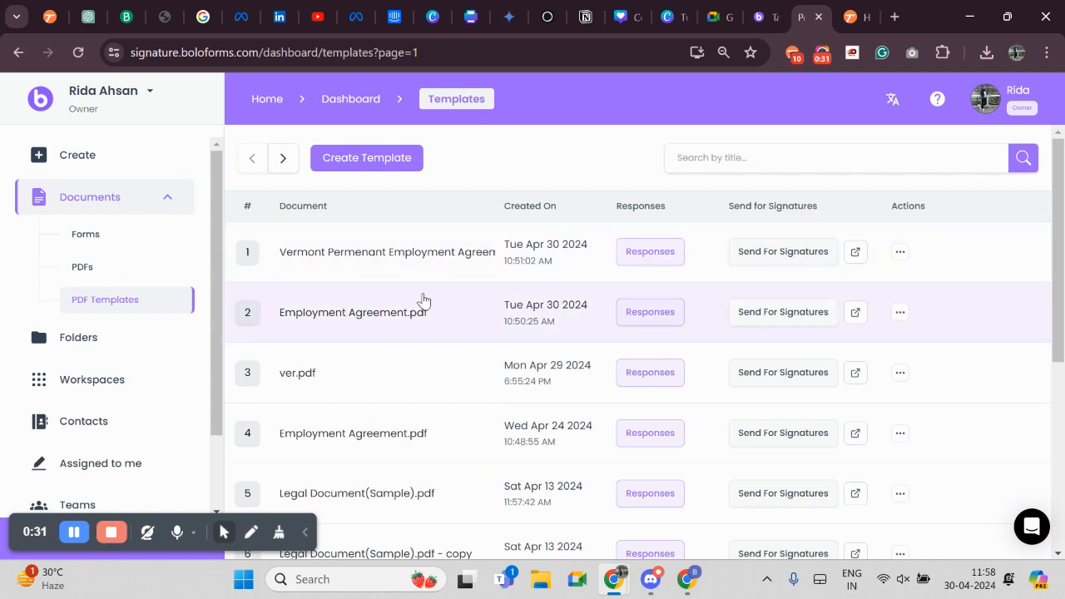
pyautogui.moveTo(283, 310)
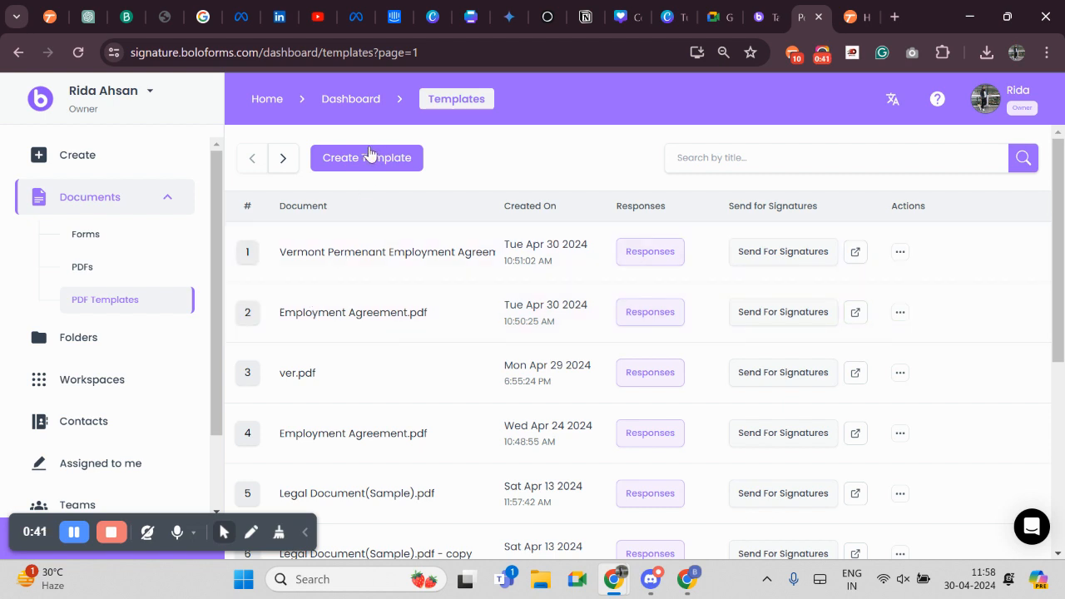
pyautogui.moveTo(366, 157)
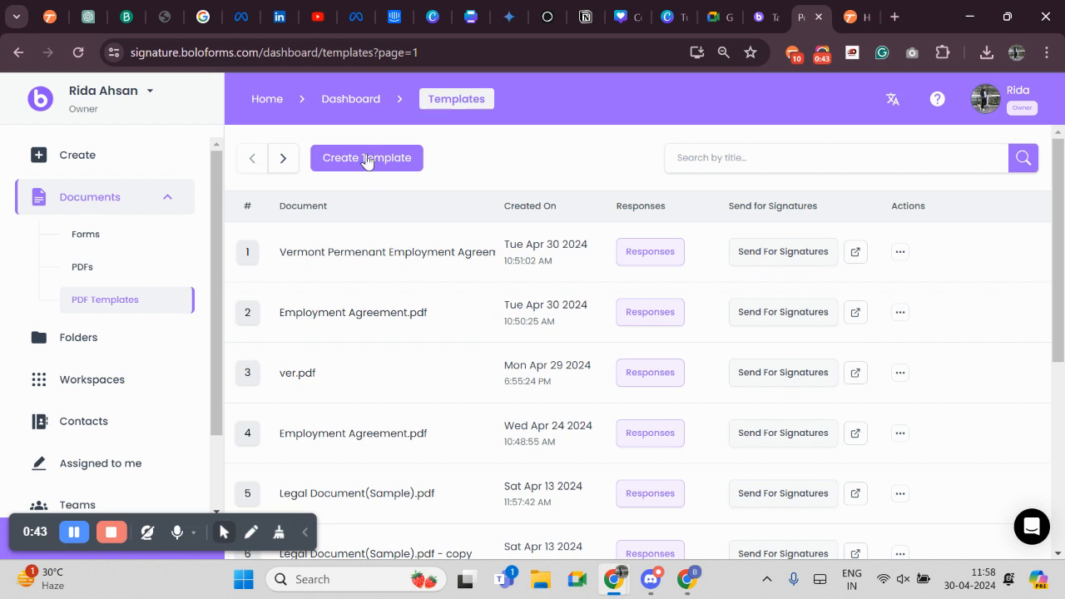
# - Create a template from Vermont Permenant Employment Agreement.pdf with roles Vermont Compliant Employer, Vermont Compliant Employee and Legal Advisor
pyautogui.click(366, 156)
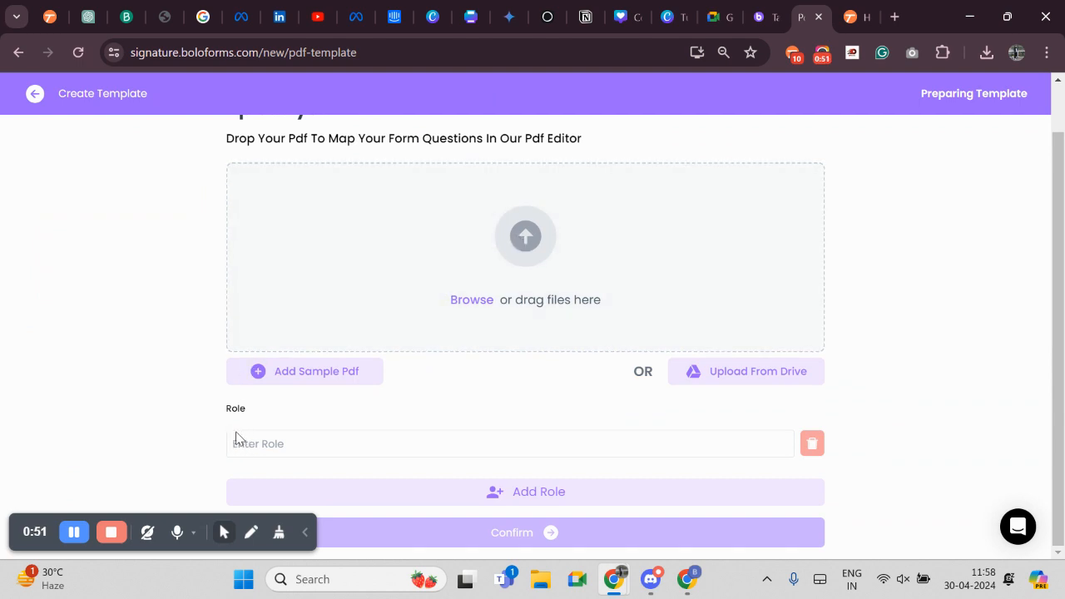
pyautogui.moveTo(522, 333)
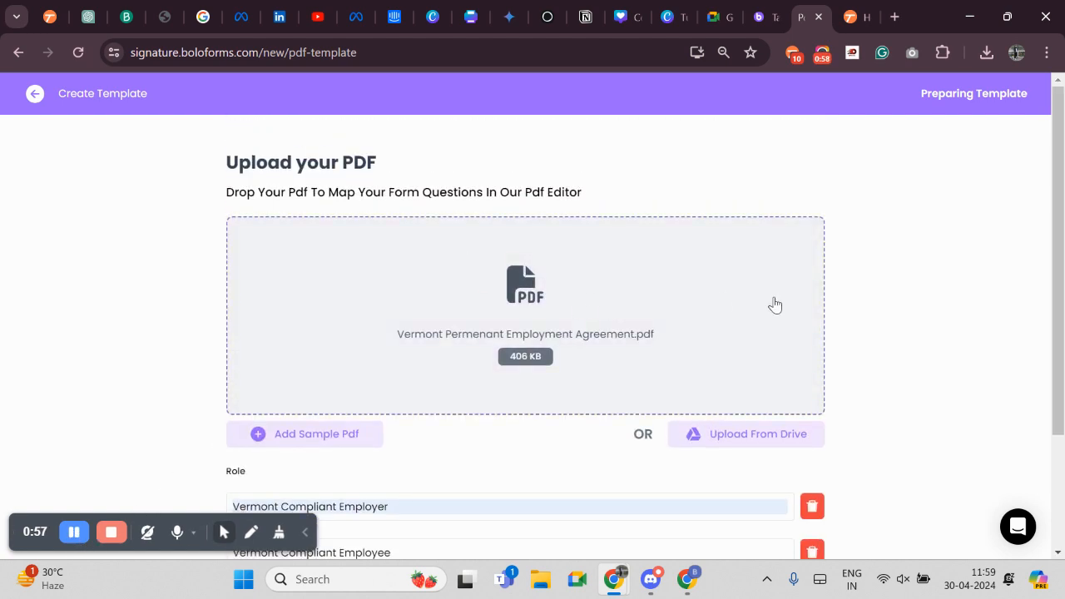
pyautogui.scroll(-3)
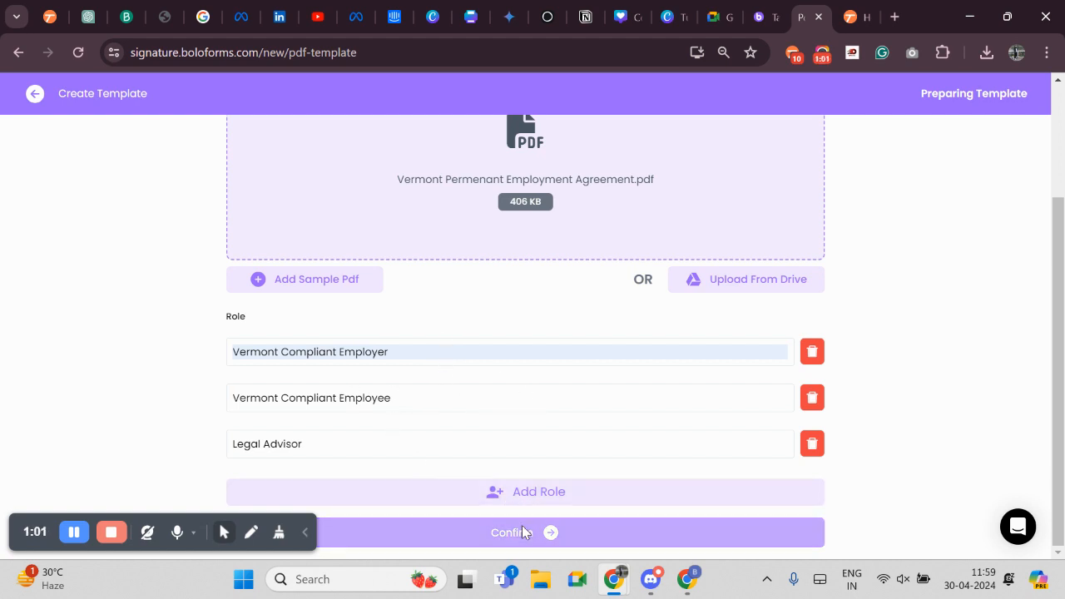
pyautogui.click(524, 532)
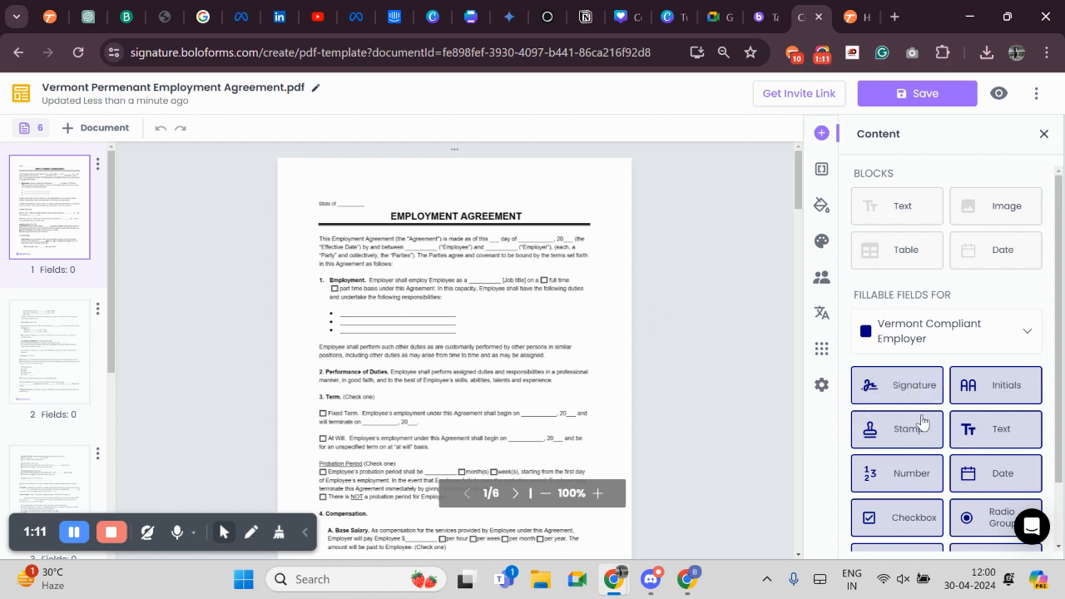
# - Review the agreement's pages, return to page 1 and show the extra document options
pyautogui.scroll(-3)
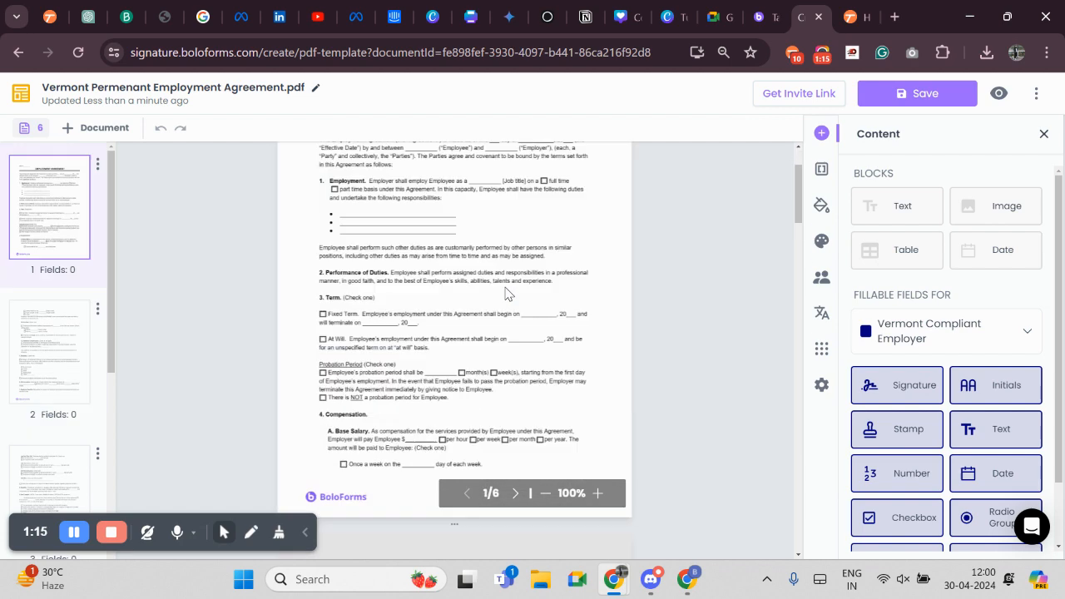
pyautogui.scroll(-3)
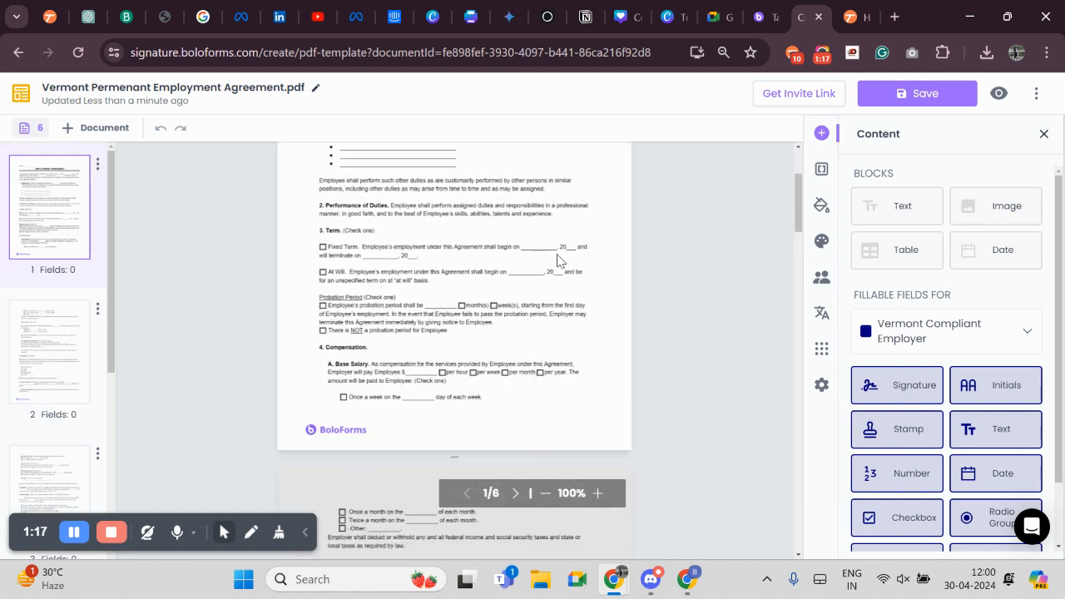
pyautogui.scroll(-3)
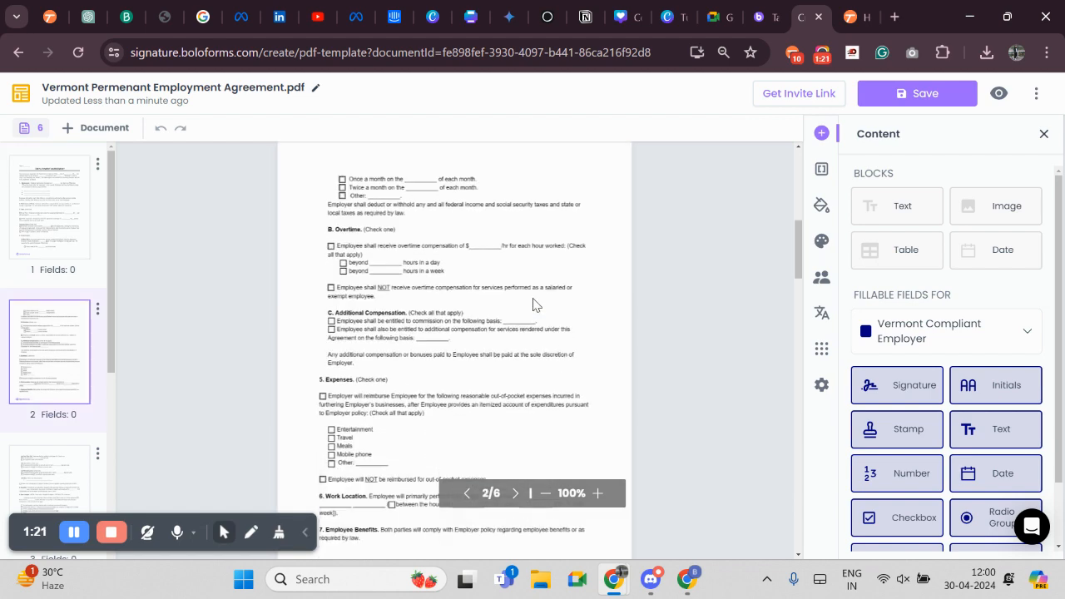
pyautogui.click(465, 492)
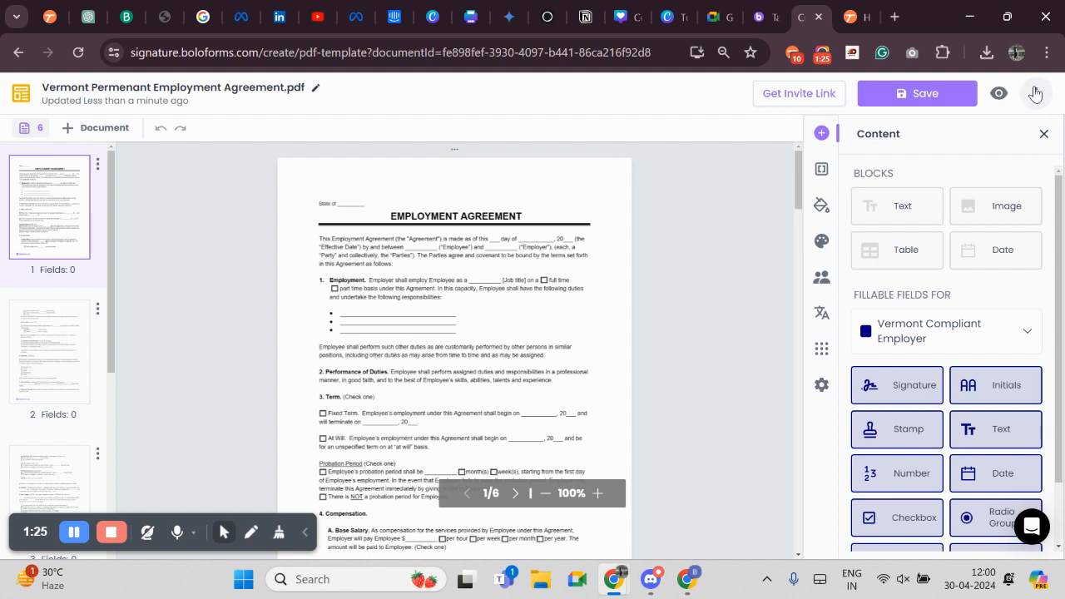
pyautogui.moveTo(1035, 93)
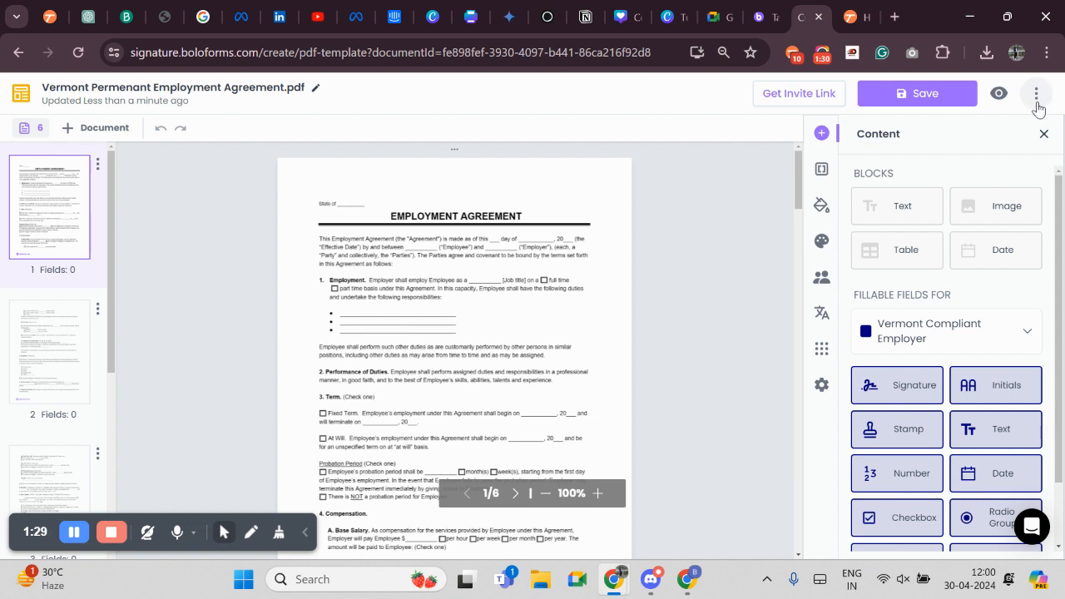
pyautogui.click(1034, 94)
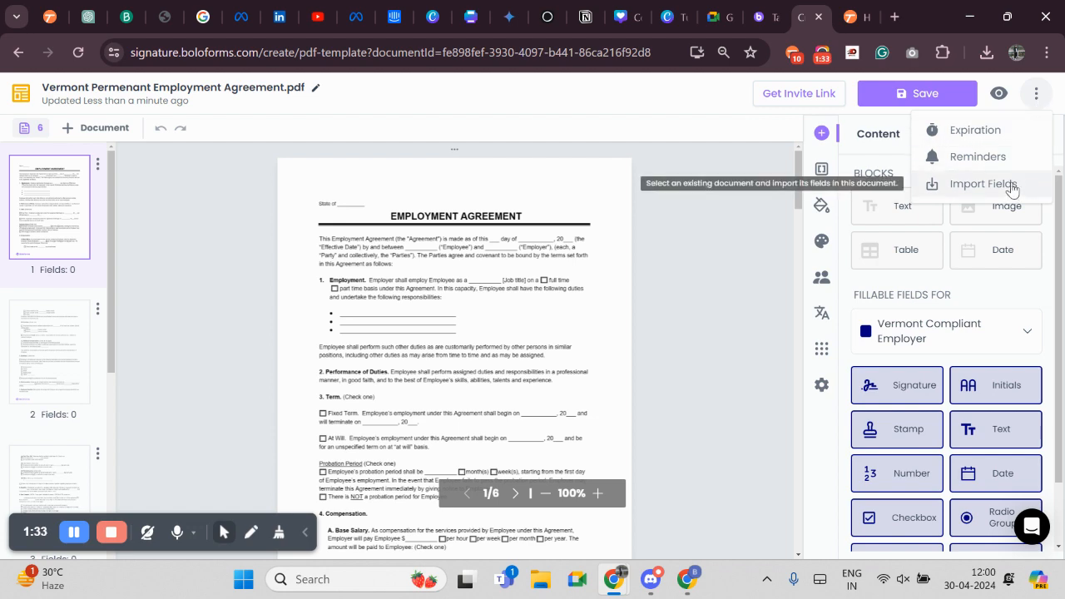
# - Choose Import Fields to list earlier documents with their role and field counts
pyautogui.click(982, 183)
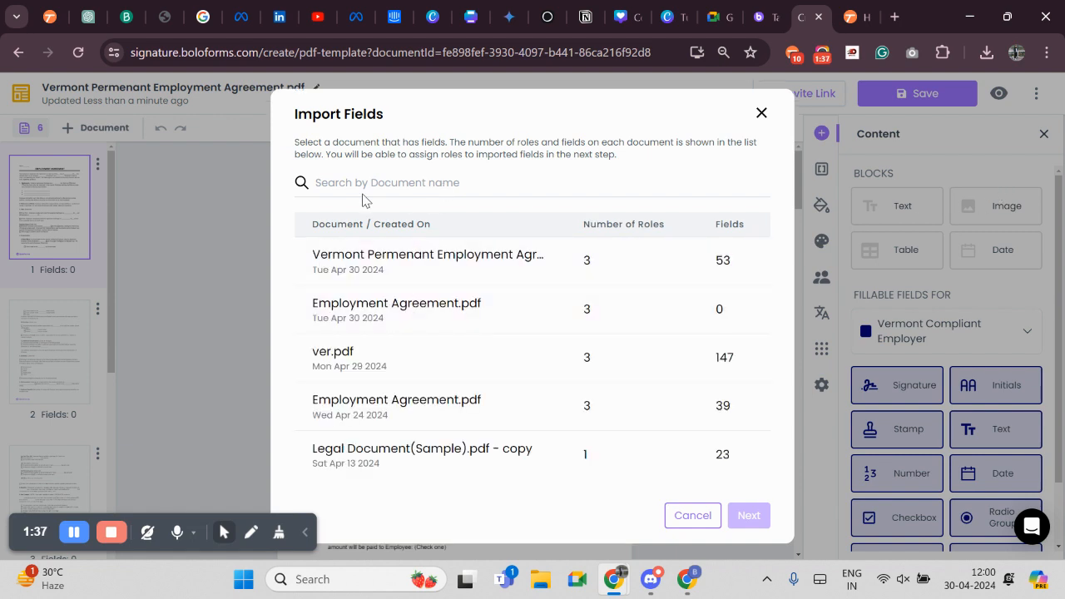
pyautogui.moveTo(493, 243)
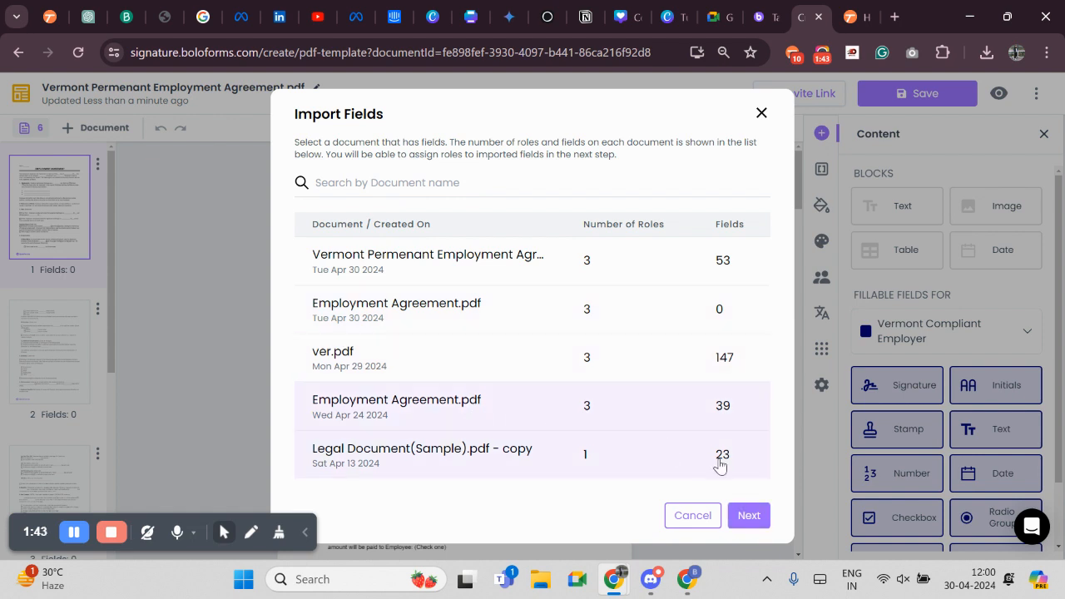
# - Map Employer to Vermont Compliant Employer and HR Manager to Legal Advisor, then import the 12 fields
pyautogui.click(749, 516)
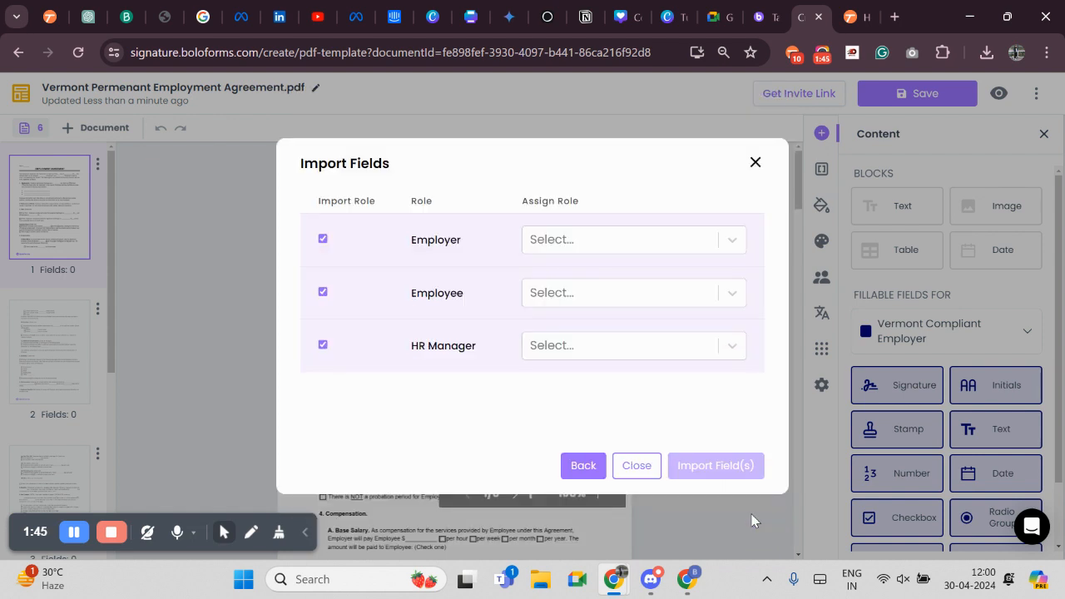
pyautogui.moveTo(456, 253)
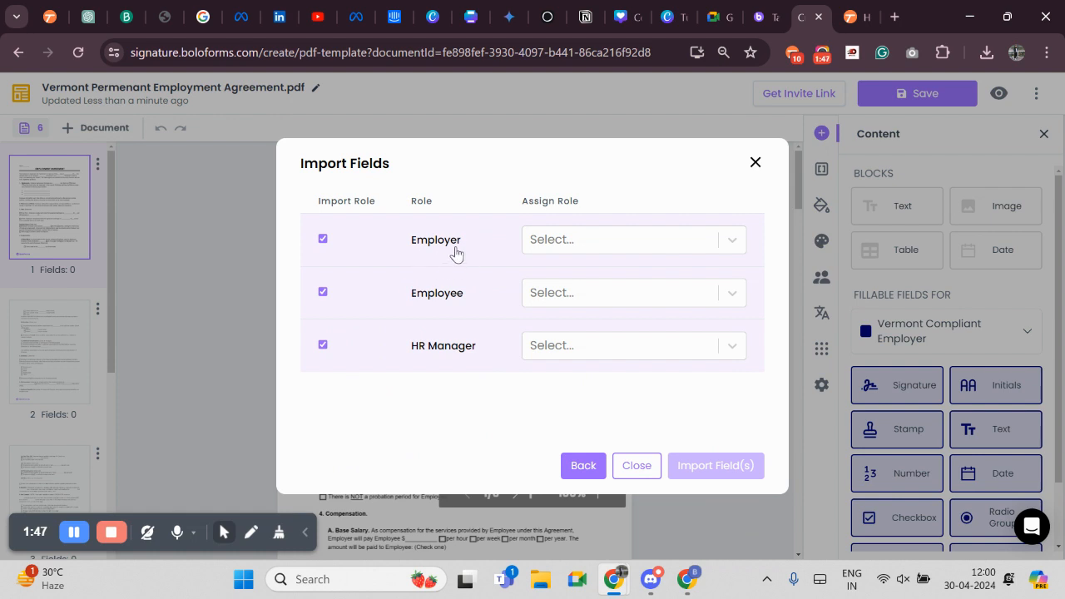
pyautogui.moveTo(386, 213)
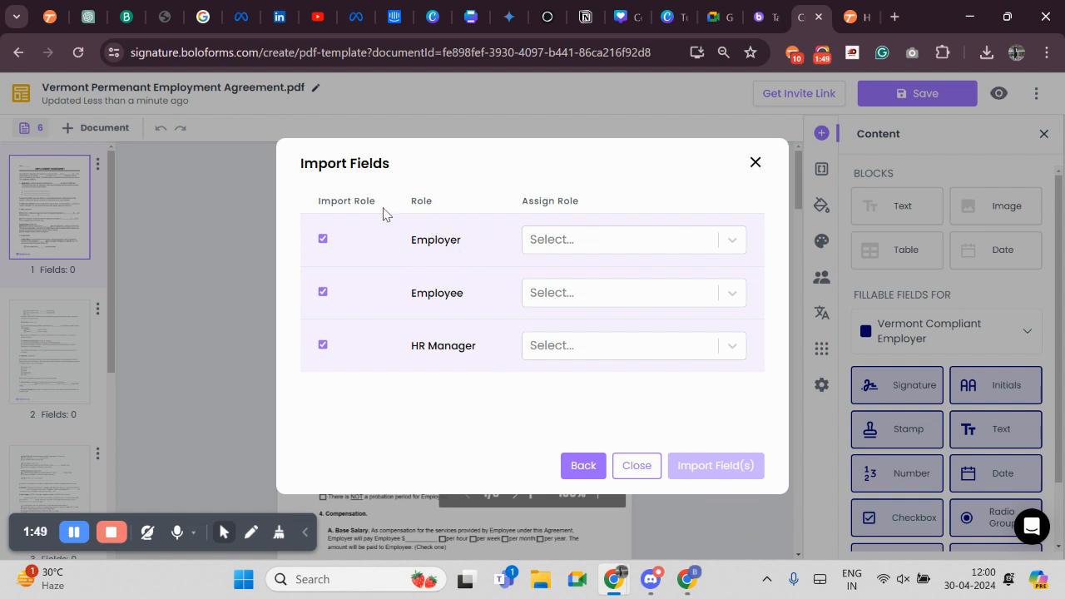
pyautogui.click(632, 240)
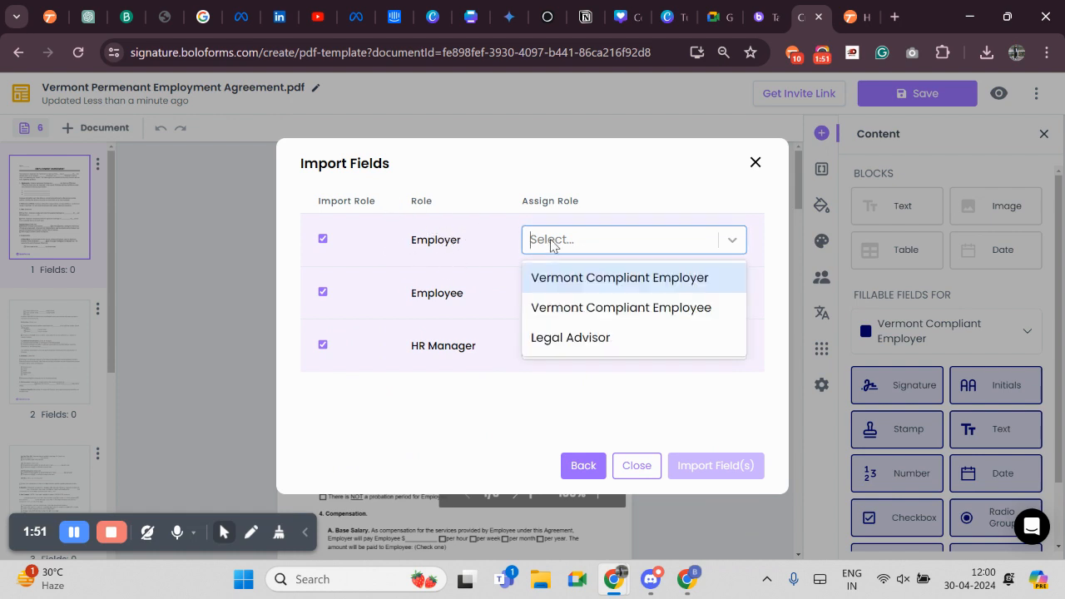
pyautogui.click(619, 276)
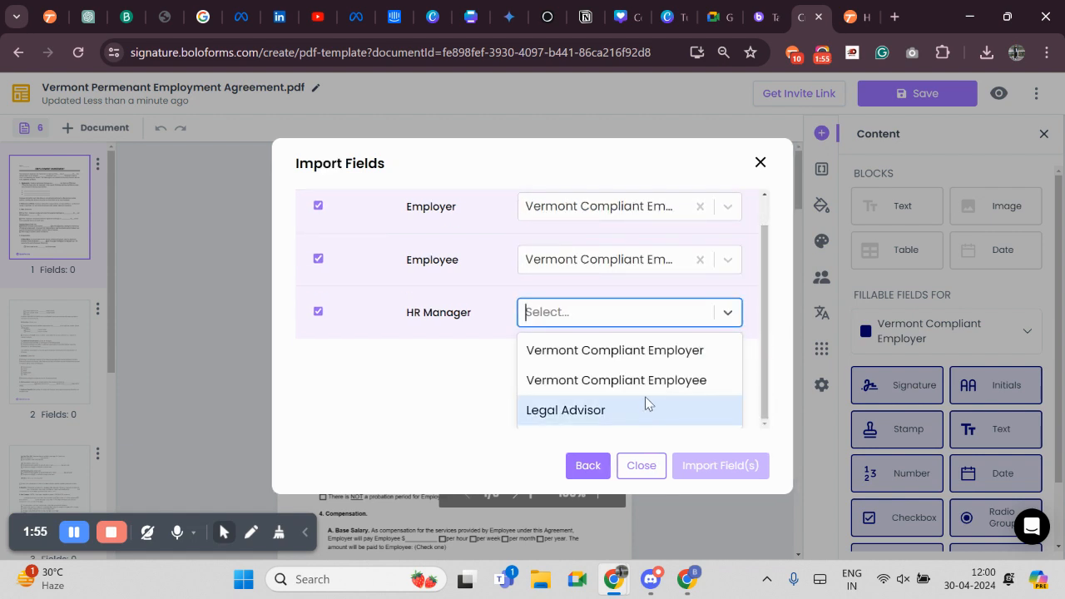
pyautogui.click(566, 410)
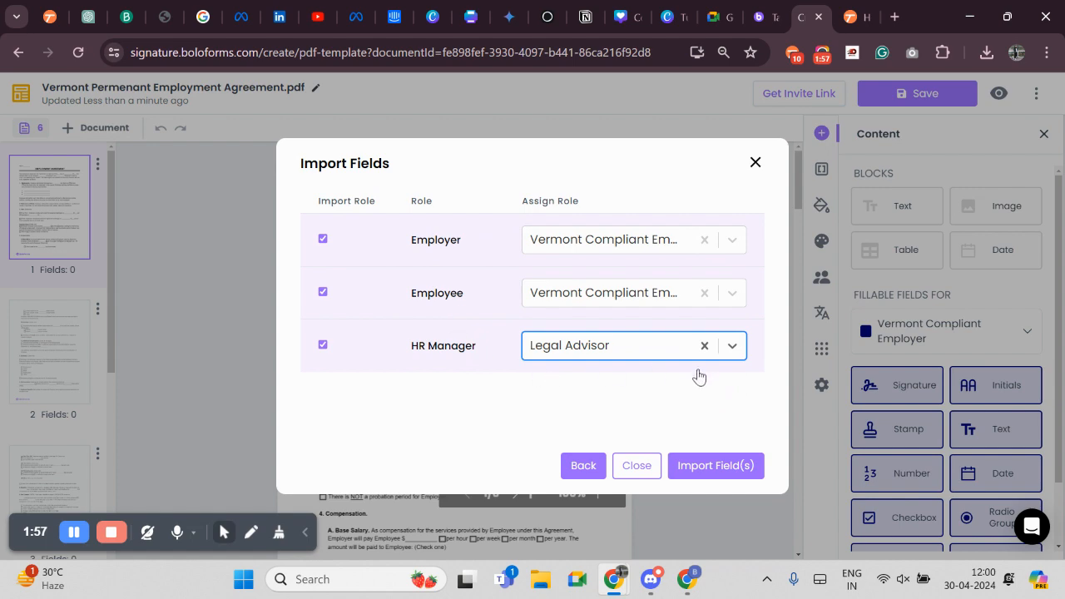
pyautogui.click(715, 465)
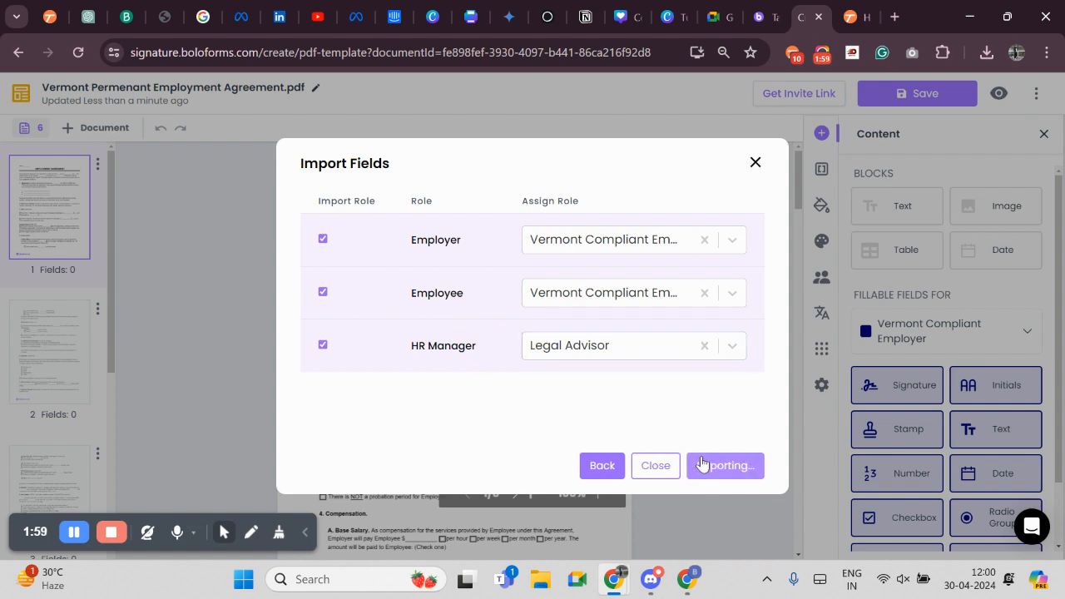
pyautogui.click(726, 466)
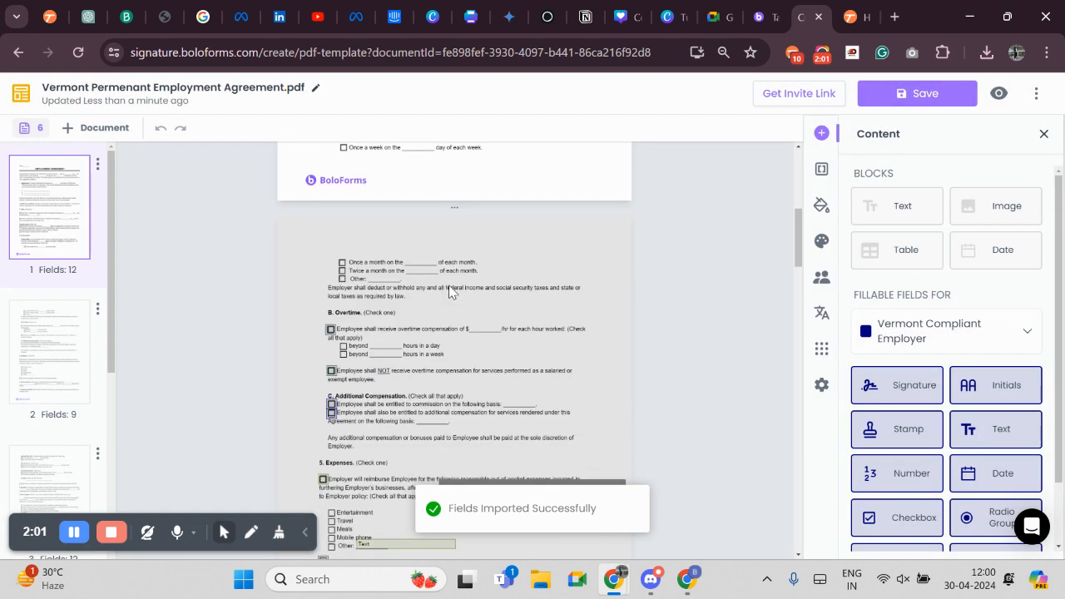
# - Verify the imported fields on pages 1, 2 and 4 and save the template
pyautogui.scroll(-3)
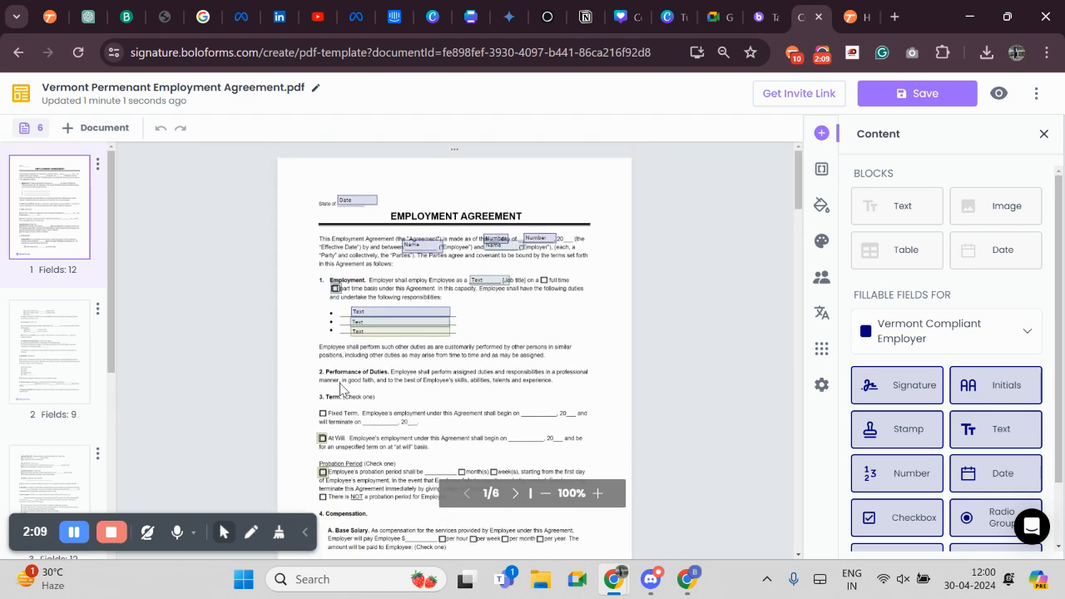
pyautogui.scroll(-3)
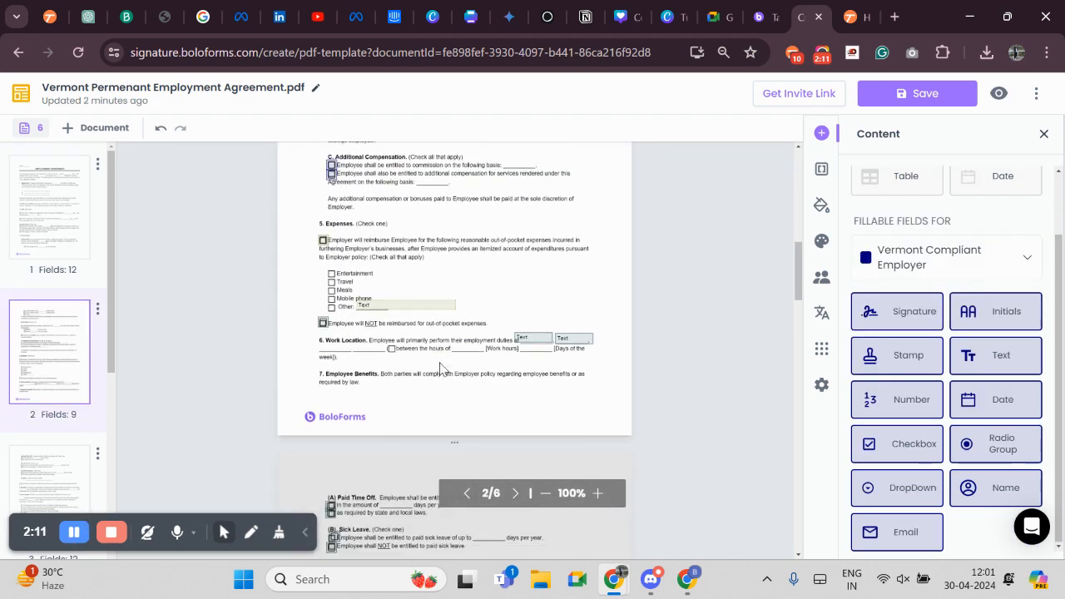
pyautogui.scroll(-3)
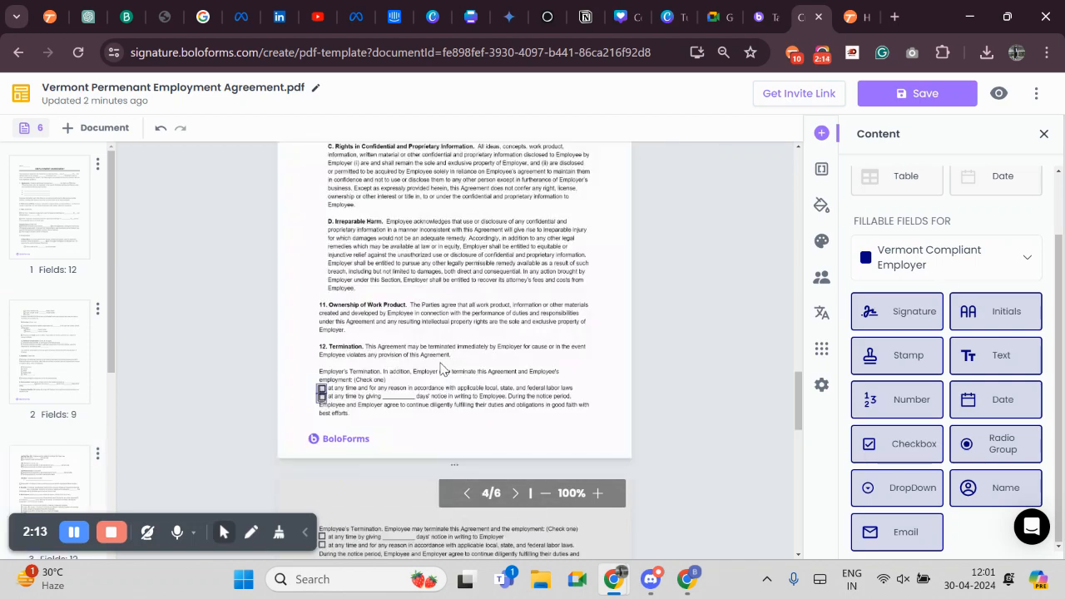
pyautogui.scroll(-3)
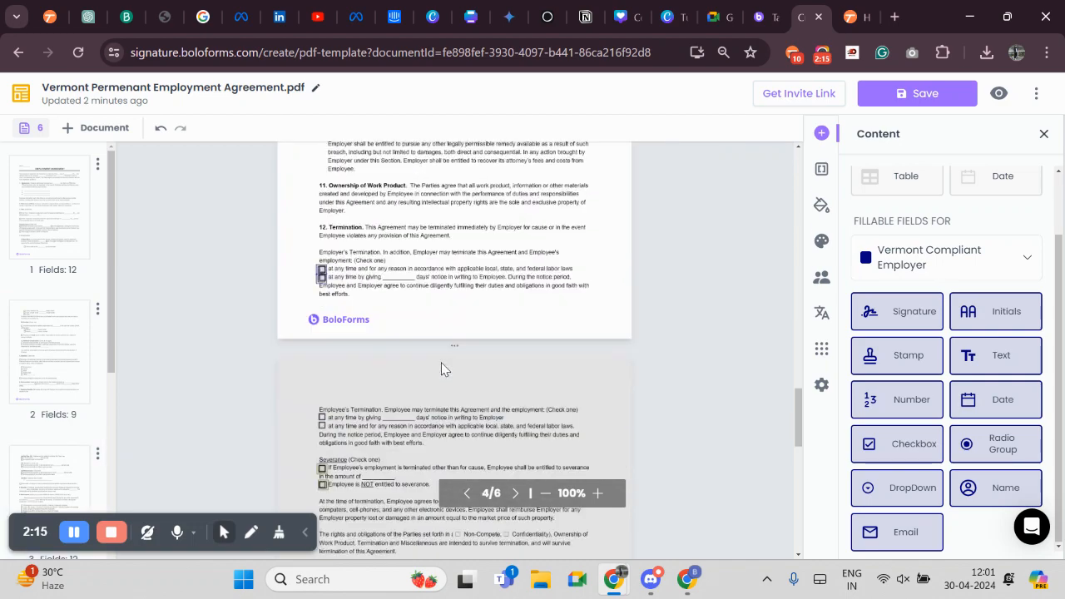
pyautogui.click(915, 93)
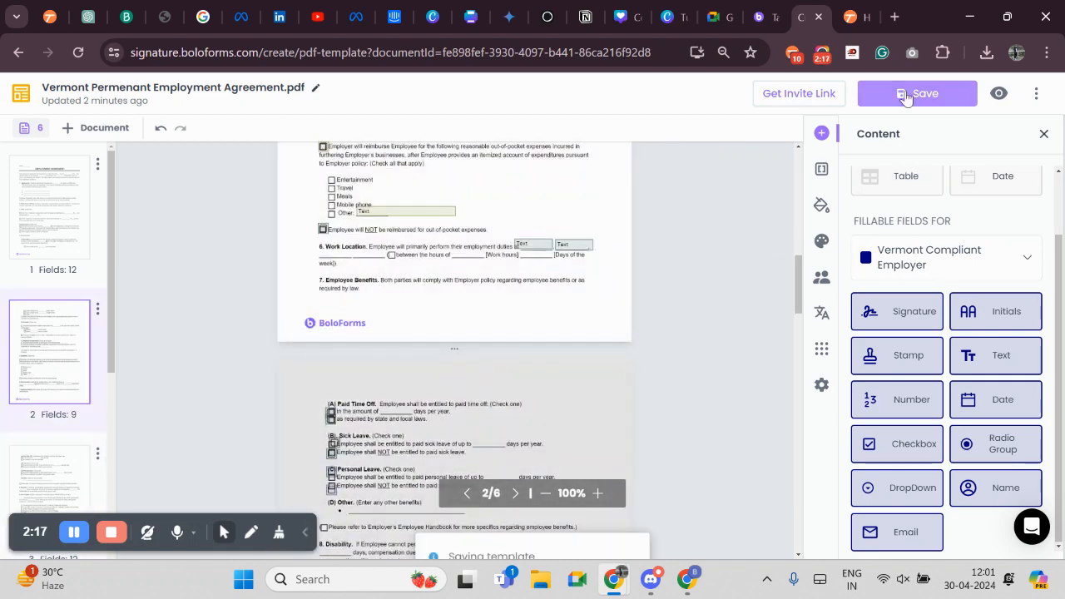
# - Fill each role's name and email on Add Recipients, plus the email subject and signing message
pyautogui.click(917, 93)
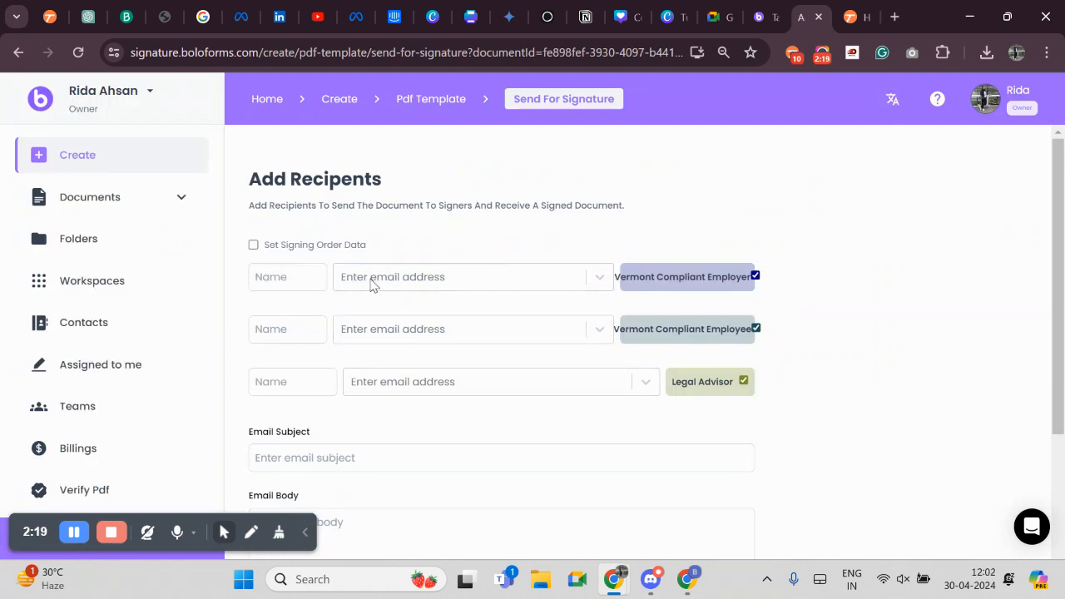
pyautogui.moveTo(330, 291)
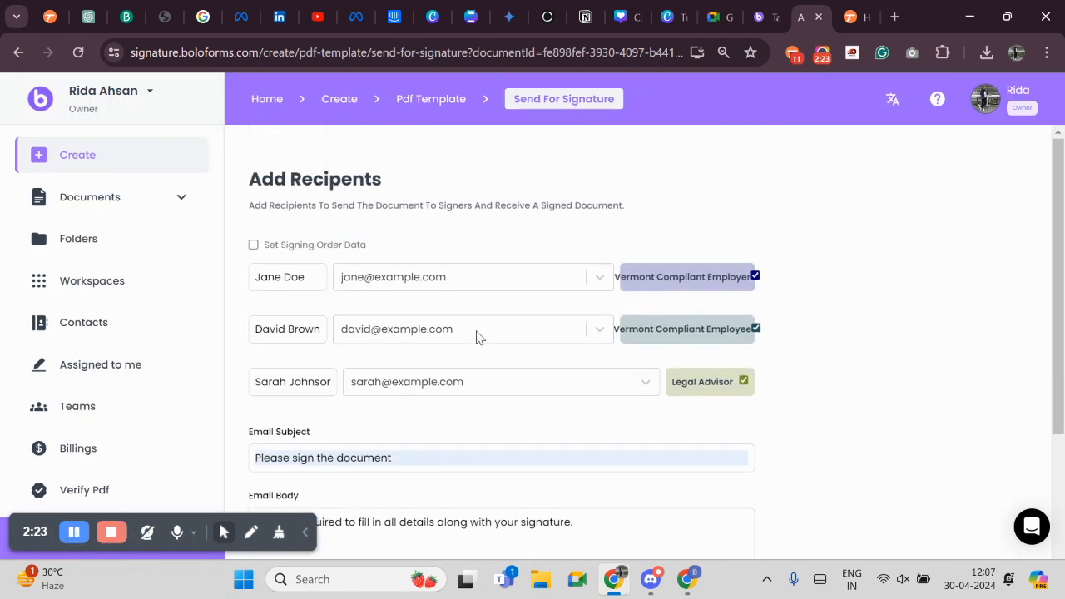
pyautogui.scroll(-3)
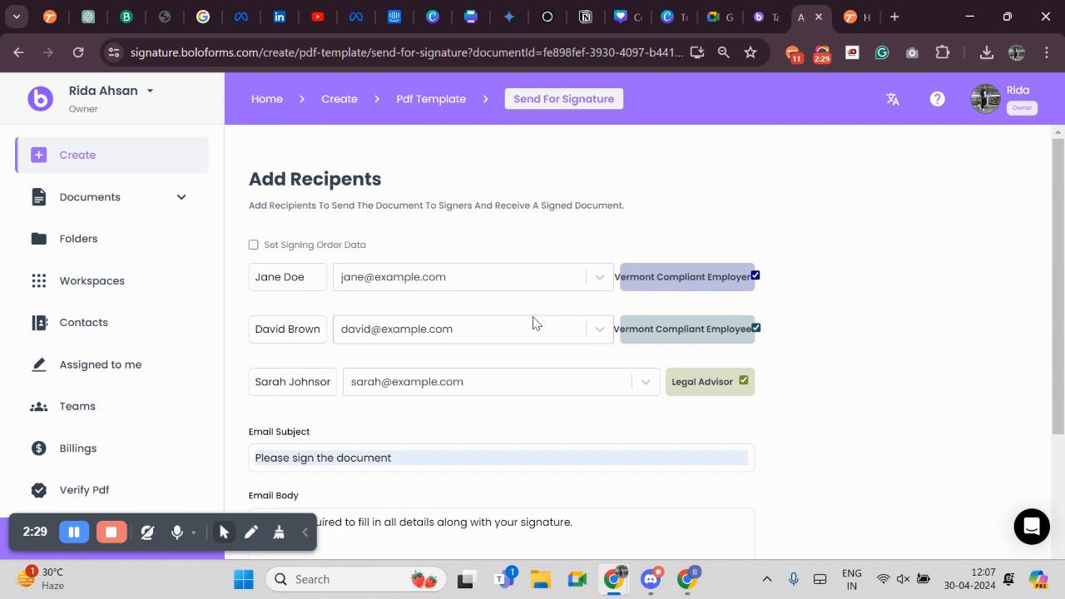
pyautogui.moveTo(547, 361)
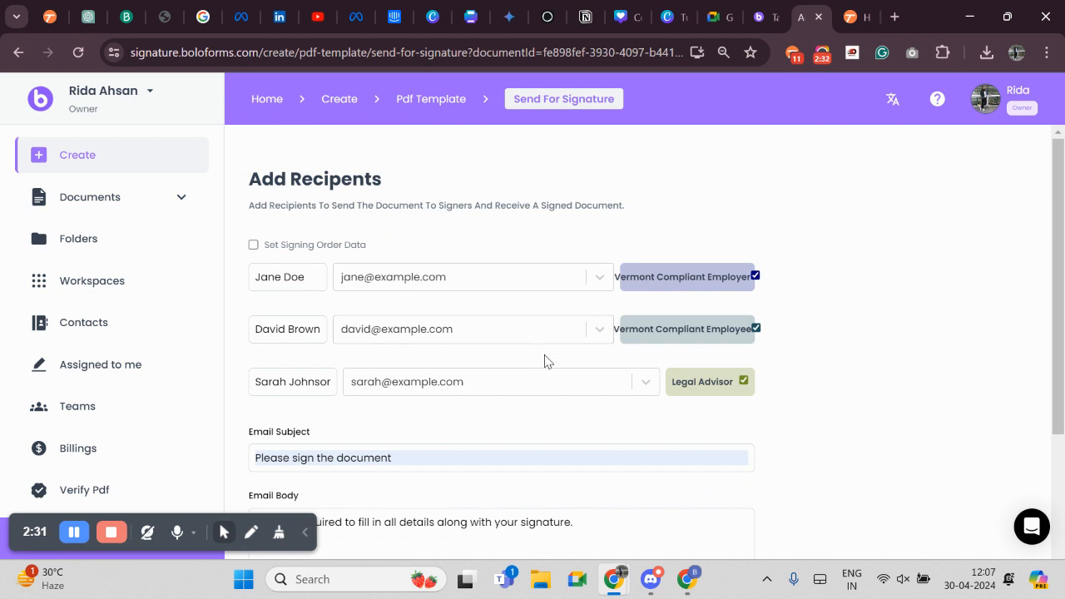
pyautogui.scroll(-3)
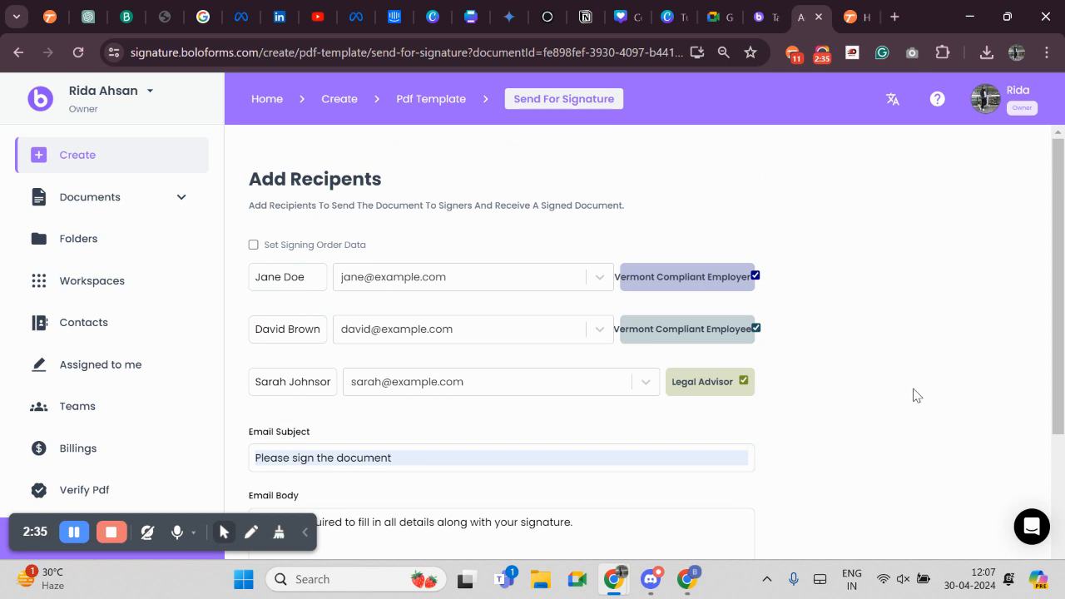
pyautogui.moveTo(918, 396)
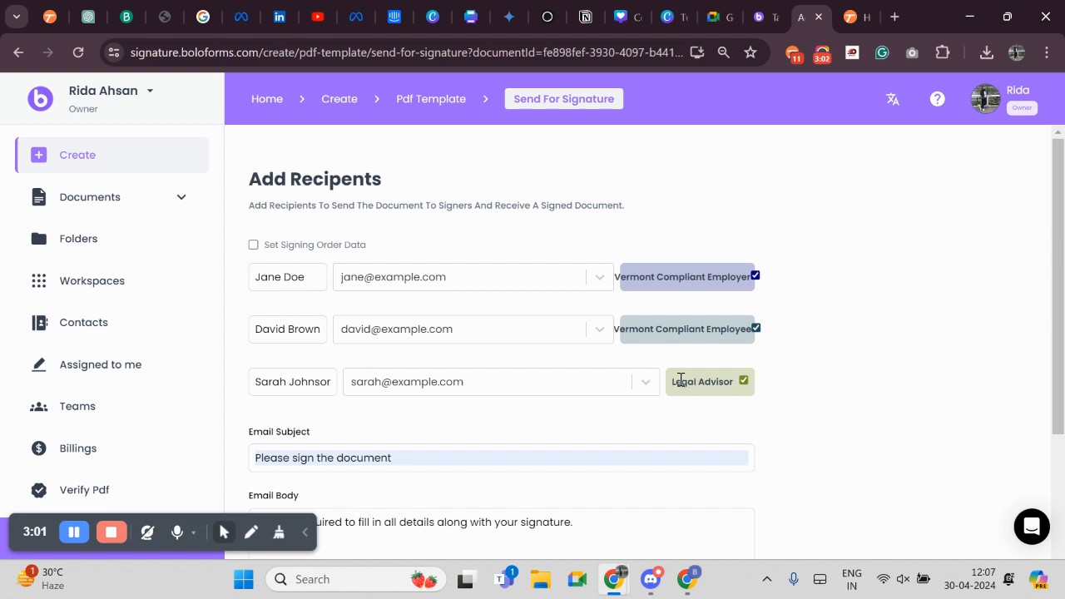
# - Send the agreement via email to the three recipients and return to the Documents list
pyautogui.scroll(-3)
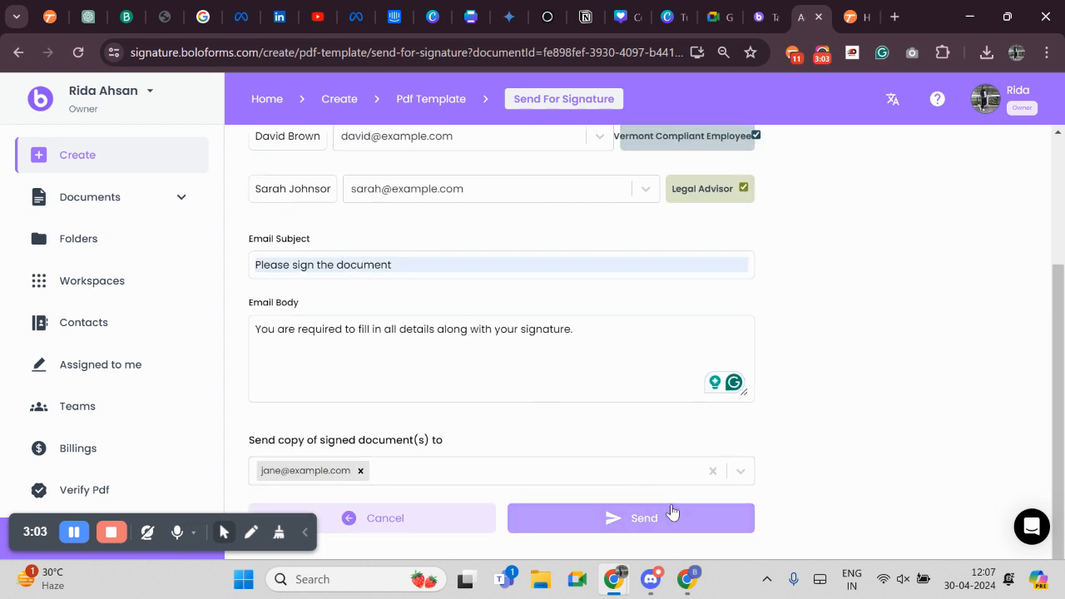
pyautogui.click(740, 470)
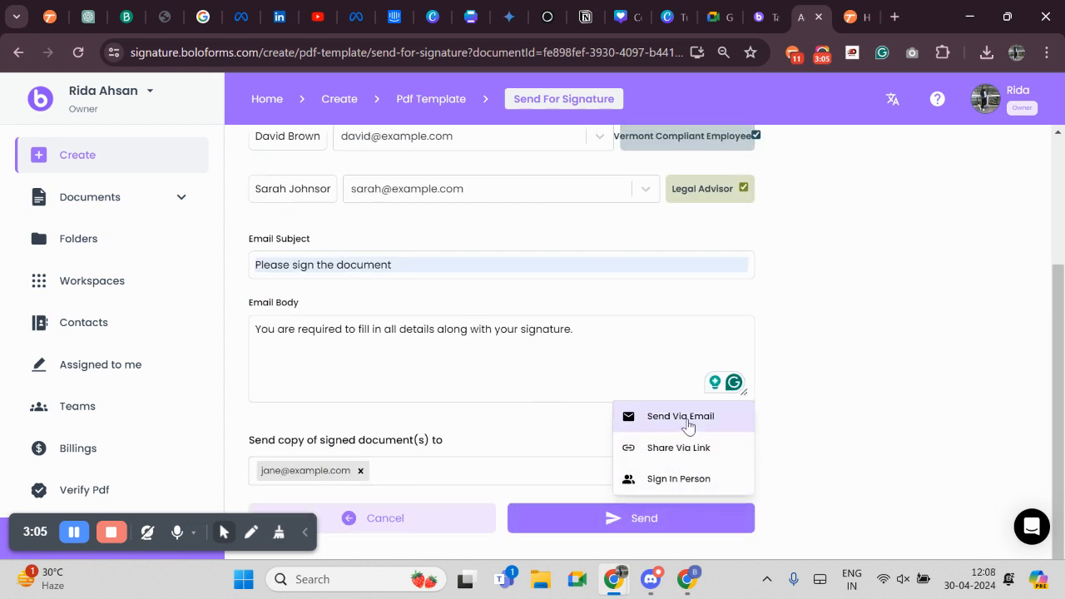
pyautogui.click(679, 416)
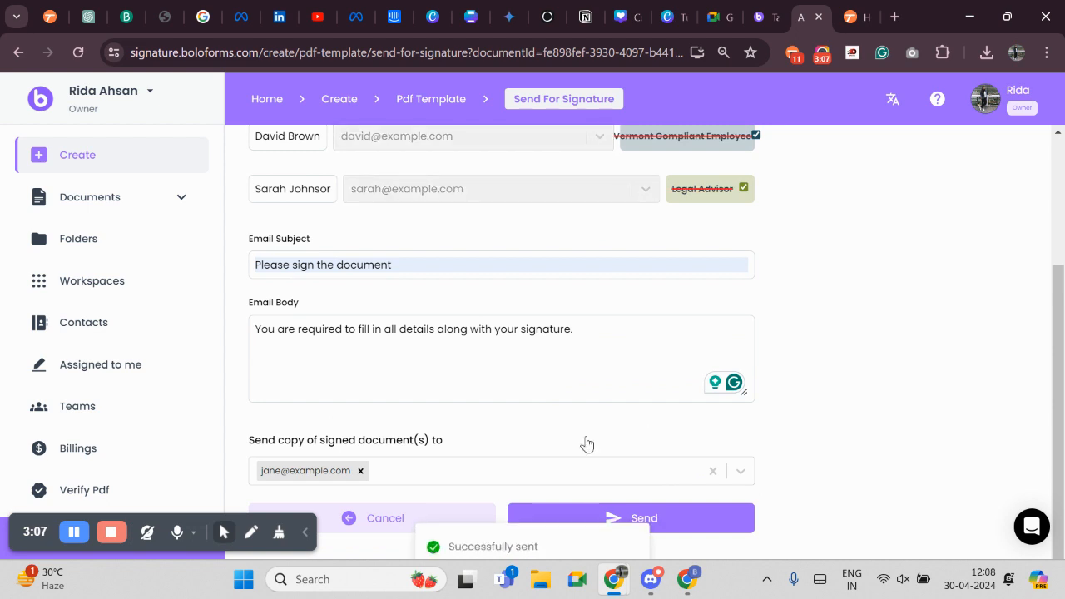
pyautogui.click(628, 518)
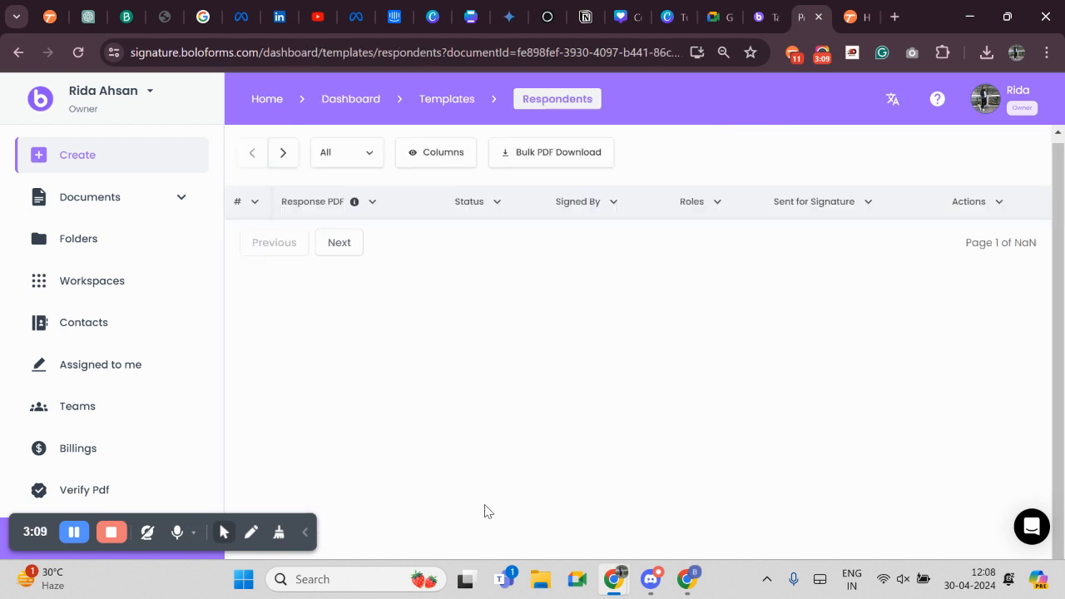
pyautogui.click(90, 196)
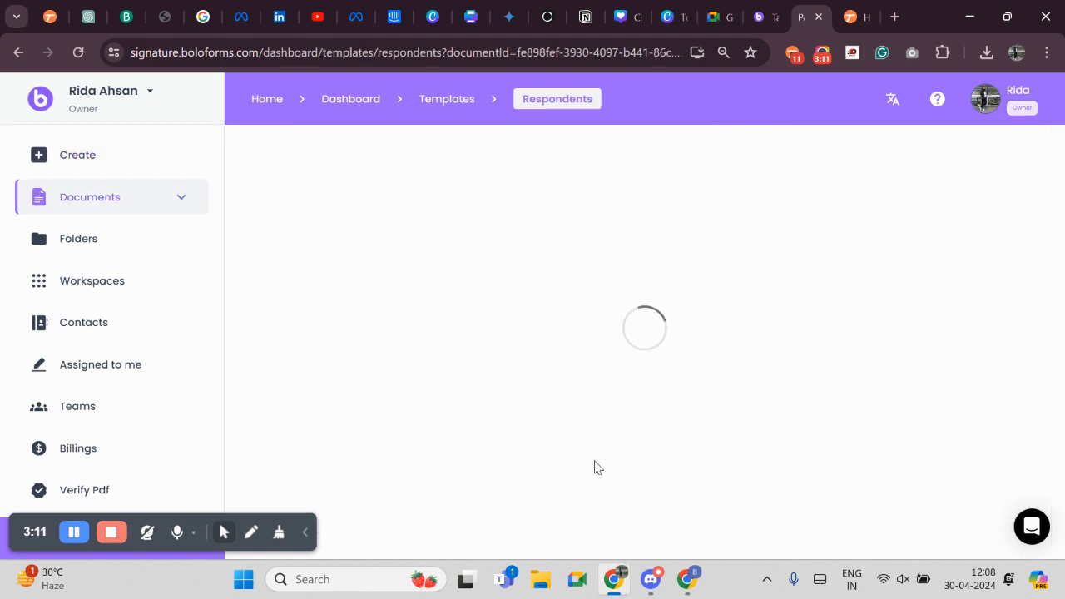